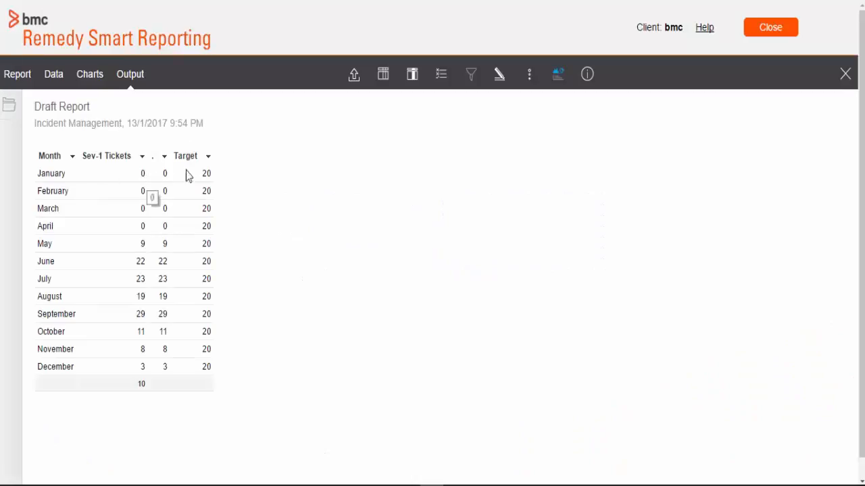
{"action": "mouse_move", "coordinate": [530, 74]}
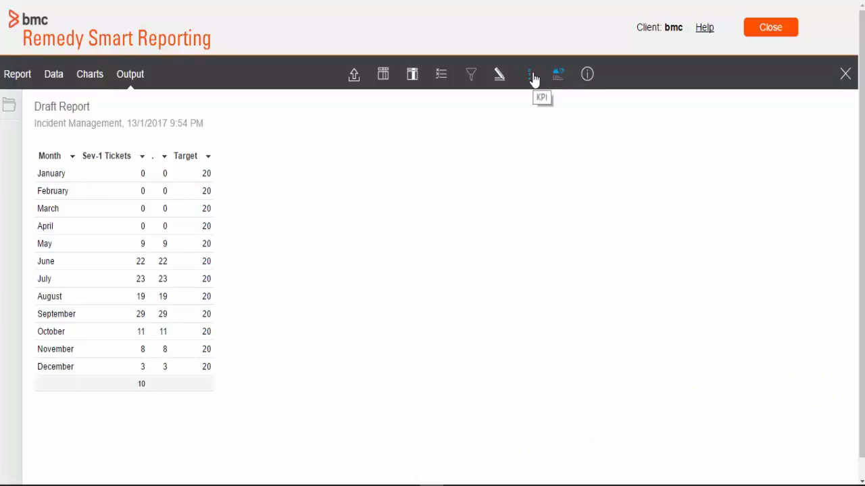
Bring up the KPI settings for the draft Sev-1 tickets report.
{"action": "left_click", "coordinate": [529, 74]}
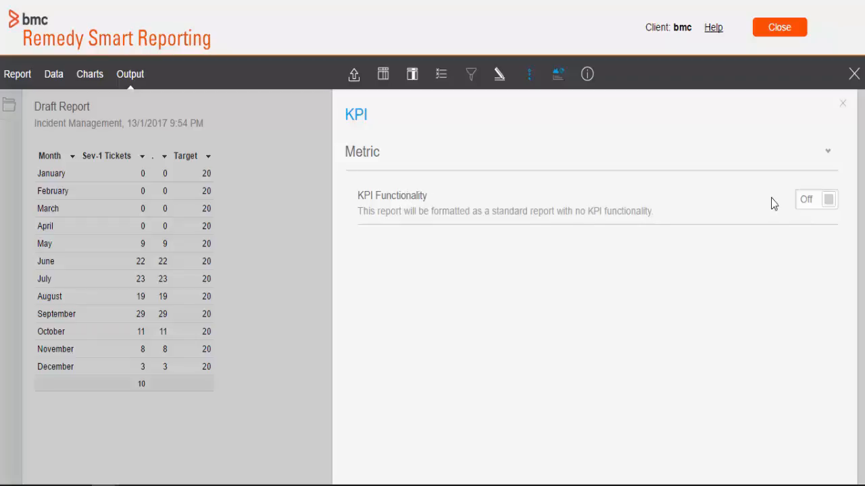
Turn KPI functionality on as a Time-type KPI keyed on Month with its metric field.
{"action": "left_click", "coordinate": [816, 198]}
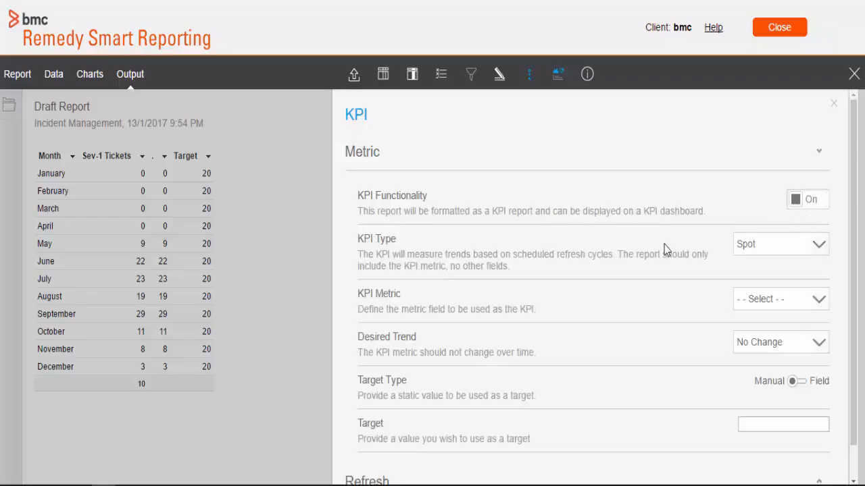
{"action": "double_click", "coordinate": [367, 238]}
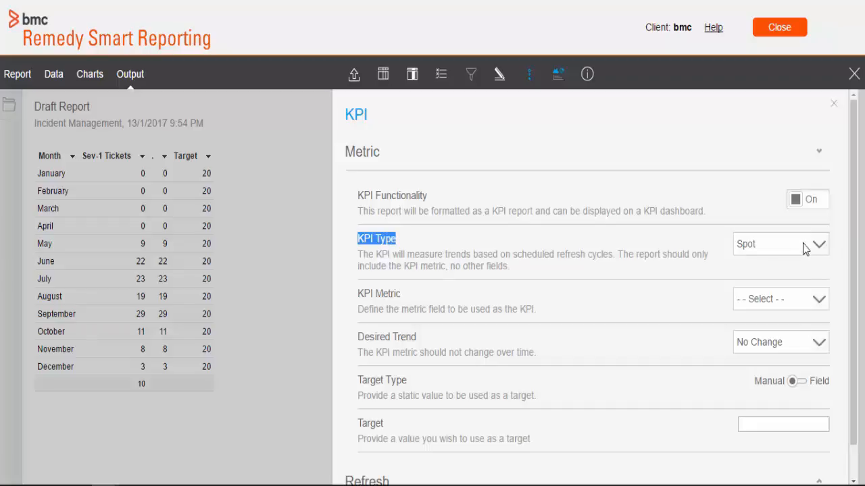
{"action": "left_click", "coordinate": [781, 243]}
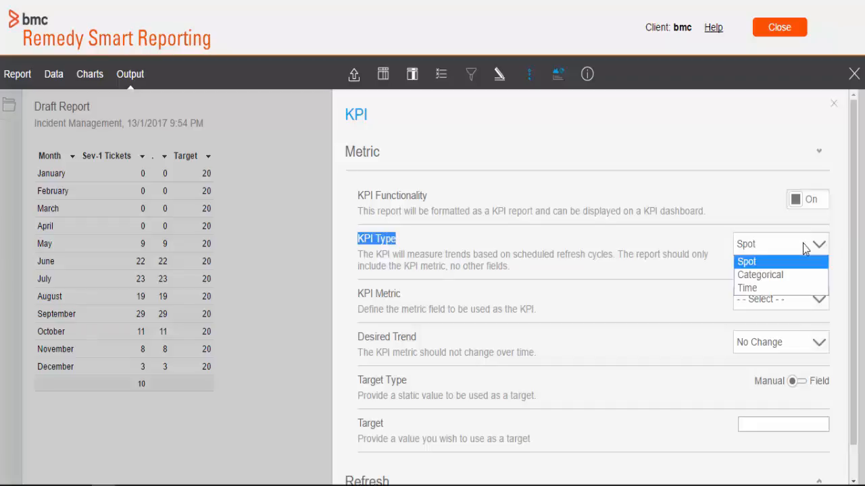
{"action": "mouse_move", "coordinate": [747, 288]}
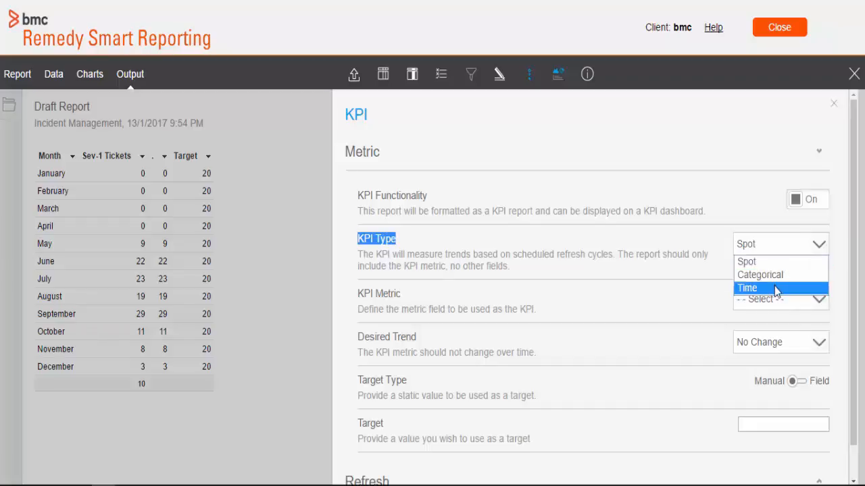
{"action": "left_click", "coordinate": [747, 287]}
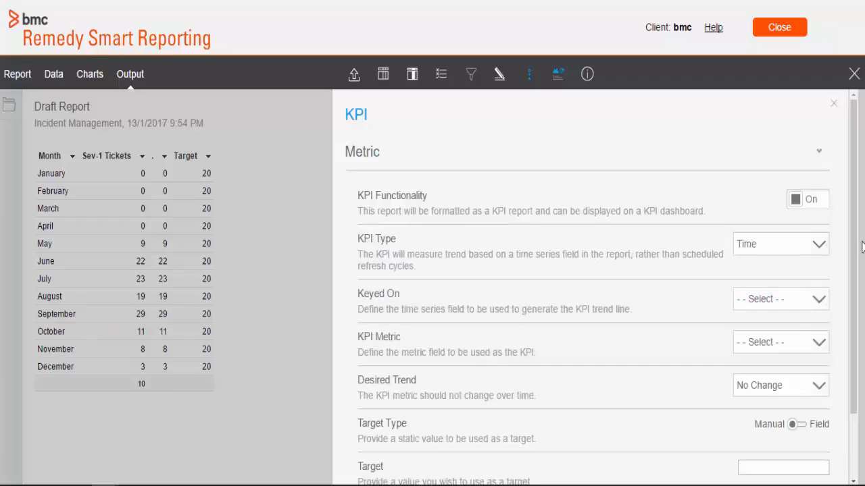
{"action": "scroll", "scroll_direction": "down", "scroll_amount": 3}
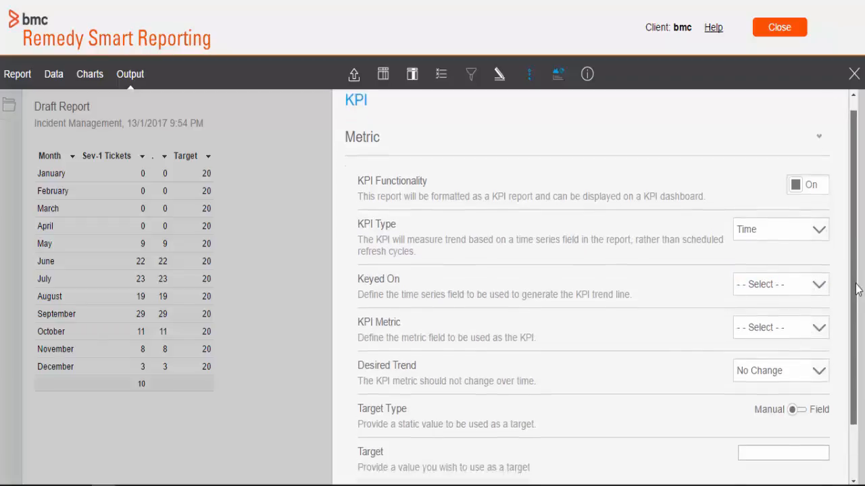
{"action": "scroll", "scroll_direction": "down", "scroll_amount": 3}
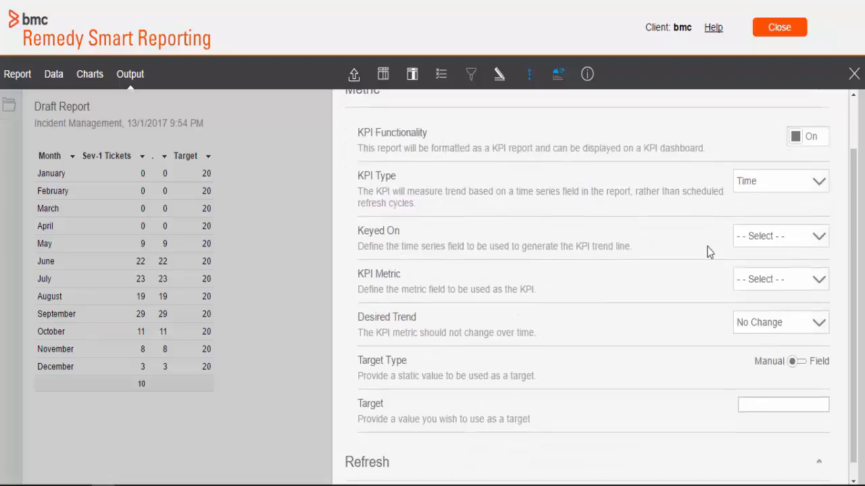
{"action": "left_click", "coordinate": [781, 235]}
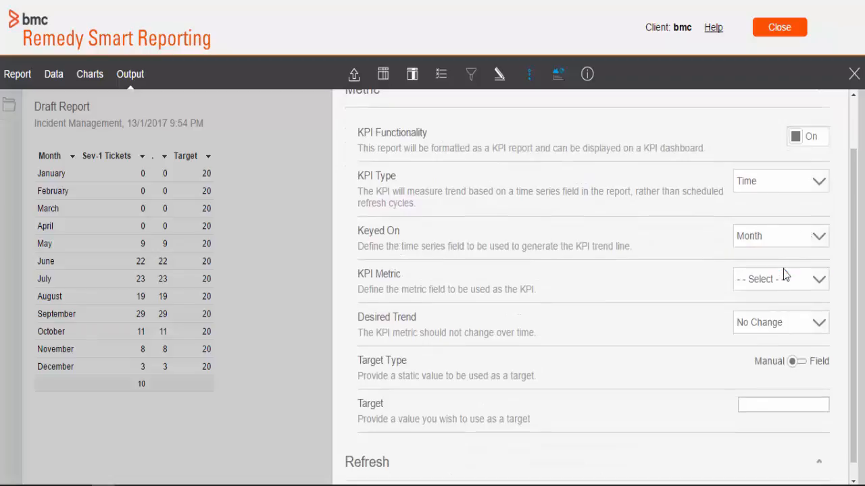
{"action": "left_click", "coordinate": [781, 278]}
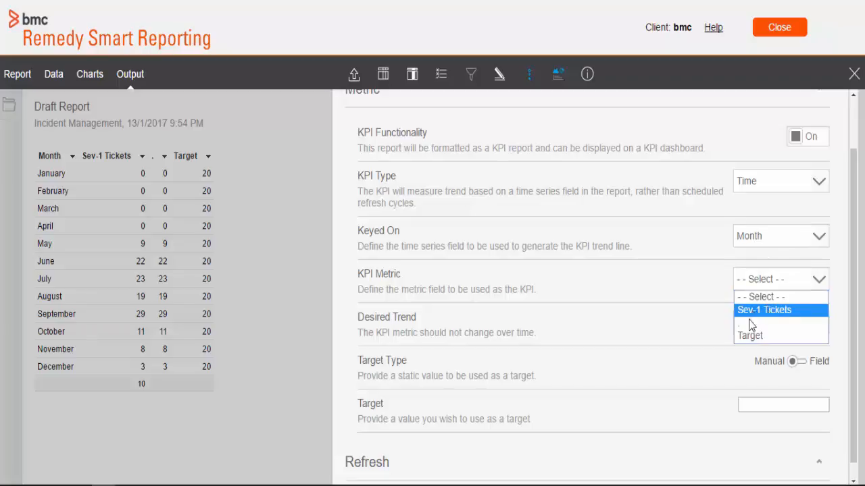
{"action": "mouse_move", "coordinate": [750, 331]}
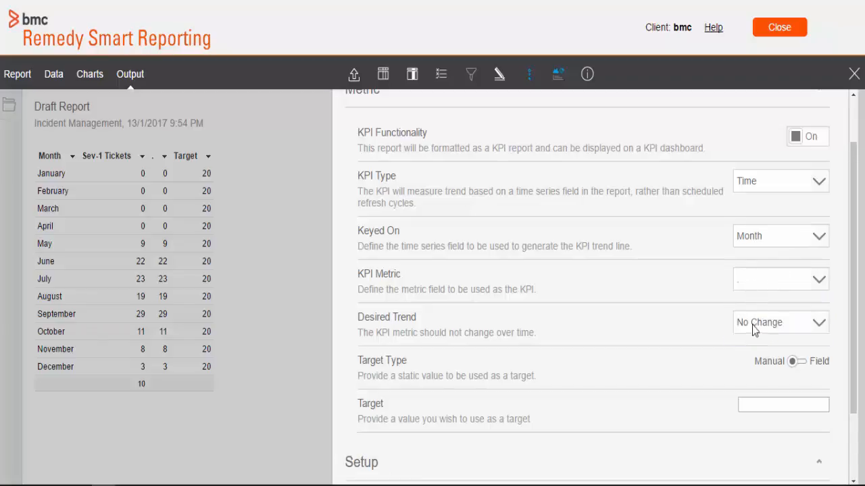
Set the desired trend to Down and take the target from the Target report field.
{"action": "left_click", "coordinate": [781, 322]}
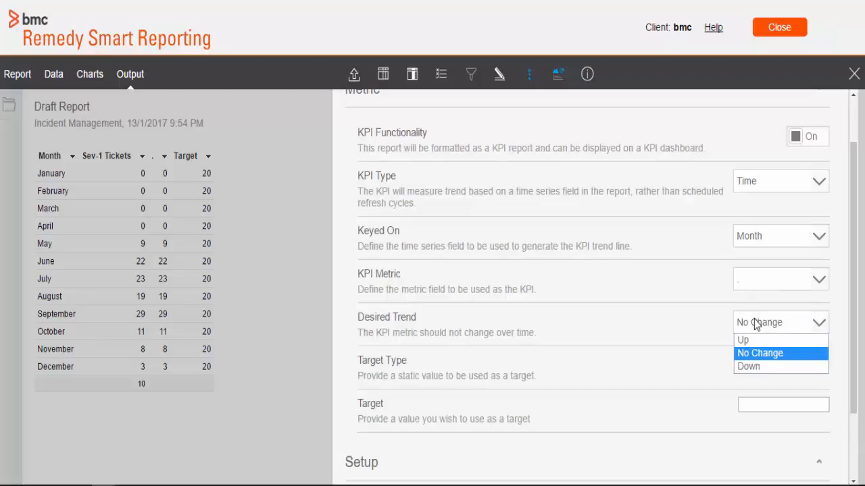
{"action": "left_click", "coordinate": [749, 366]}
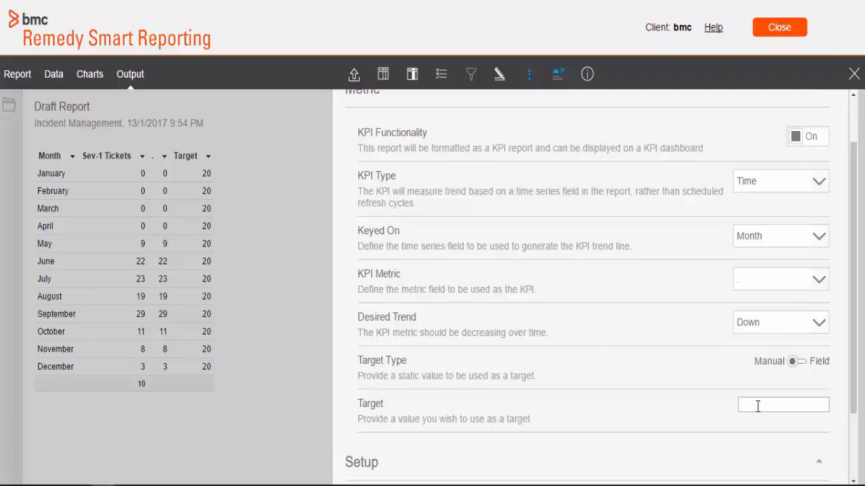
{"action": "left_click", "coordinate": [783, 405]}
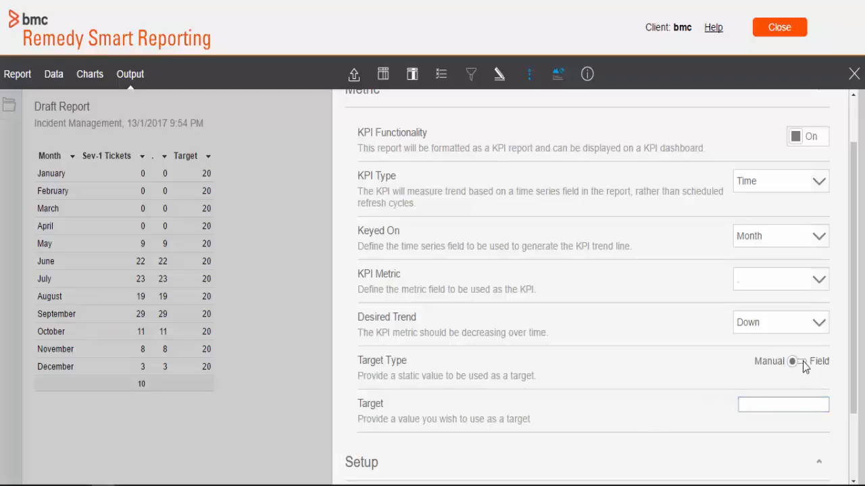
{"action": "left_click", "coordinate": [799, 361]}
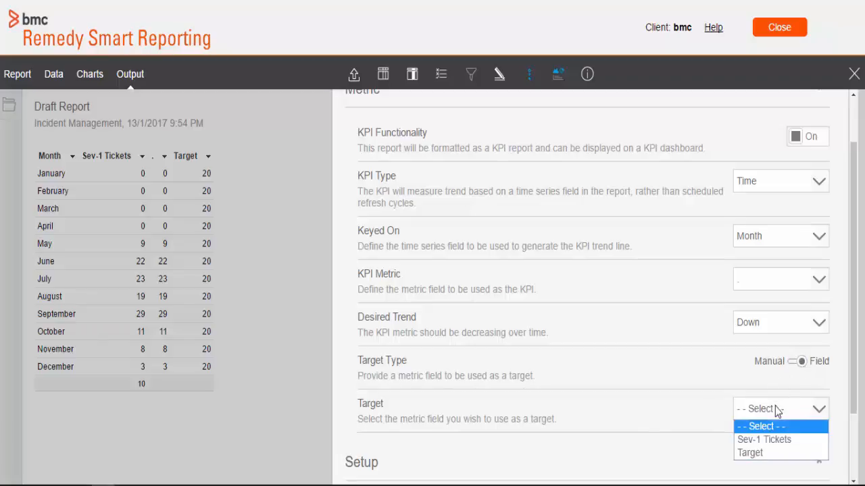
{"action": "left_click", "coordinate": [748, 452]}
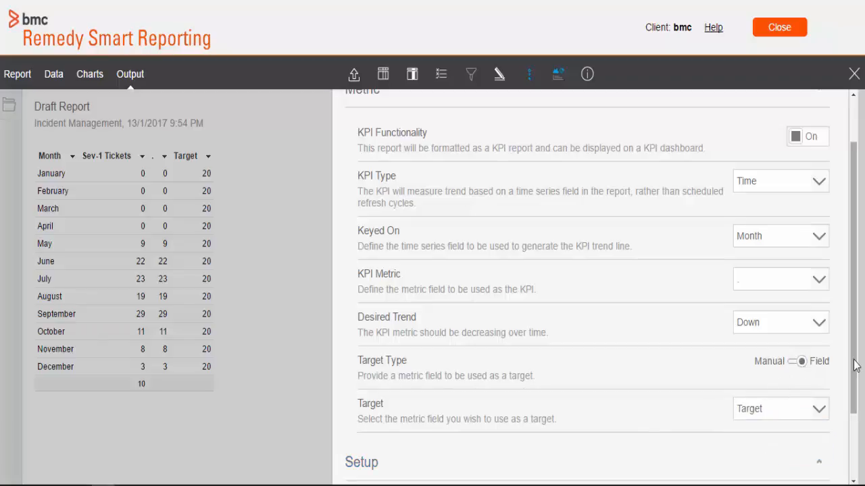
{"action": "scroll", "scroll_direction": "down", "scroll_amount": 3}
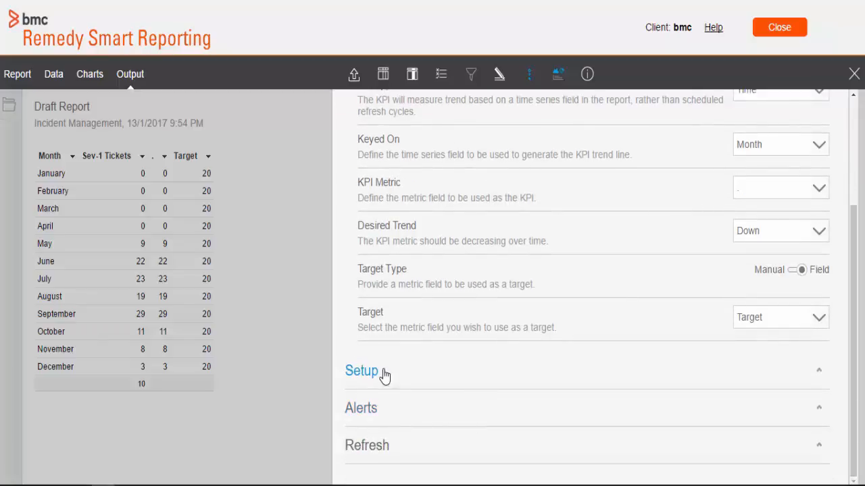
Set the KPI style to Icon with the Traffic Lights icon set and expand the alerts.
{"action": "left_click", "coordinate": [362, 370]}
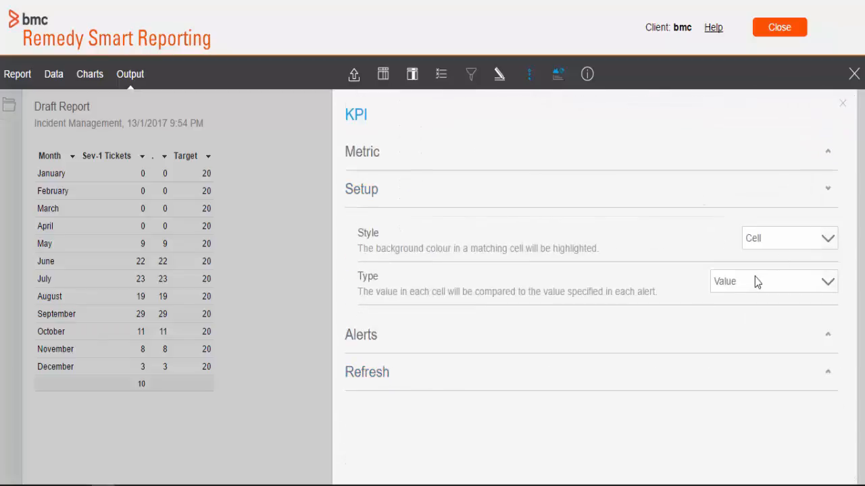
{"action": "left_click", "coordinate": [789, 237]}
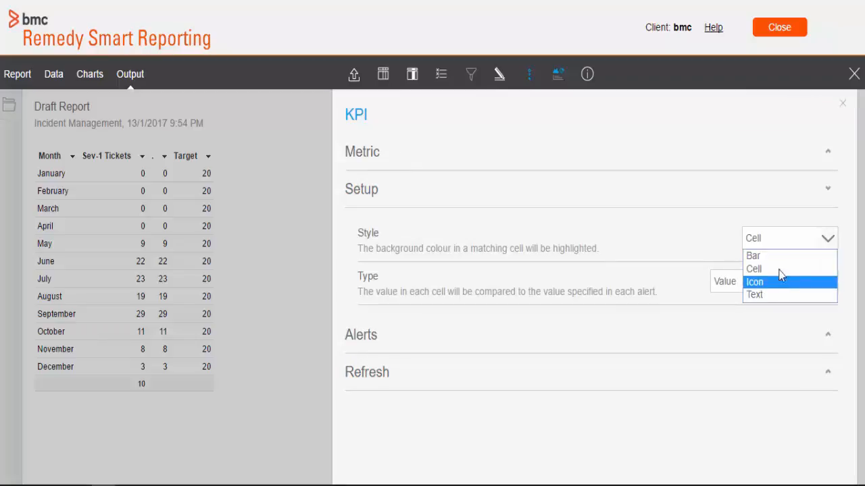
{"action": "left_click", "coordinate": [754, 283]}
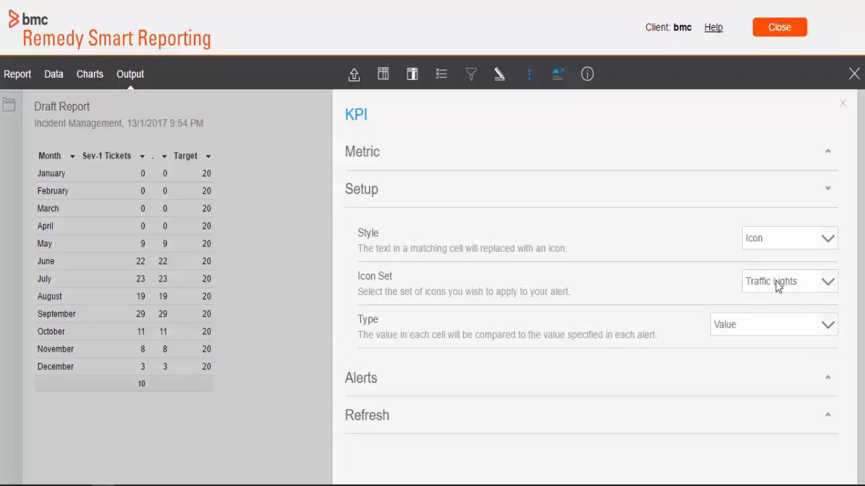
{"action": "left_click", "coordinate": [789, 281]}
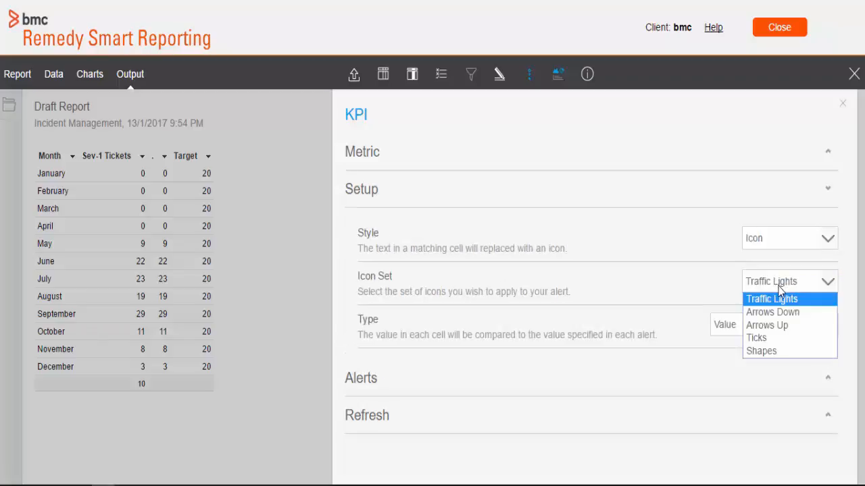
{"action": "left_click", "coordinate": [772, 298]}
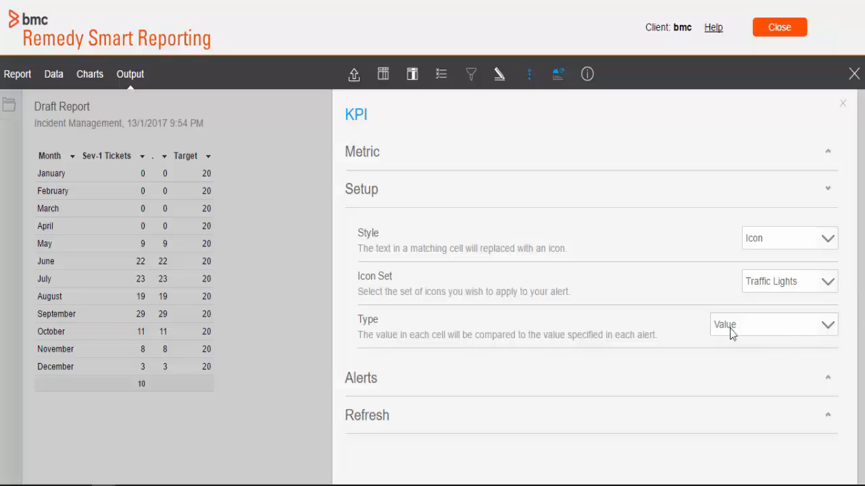
{"action": "left_click", "coordinate": [361, 378]}
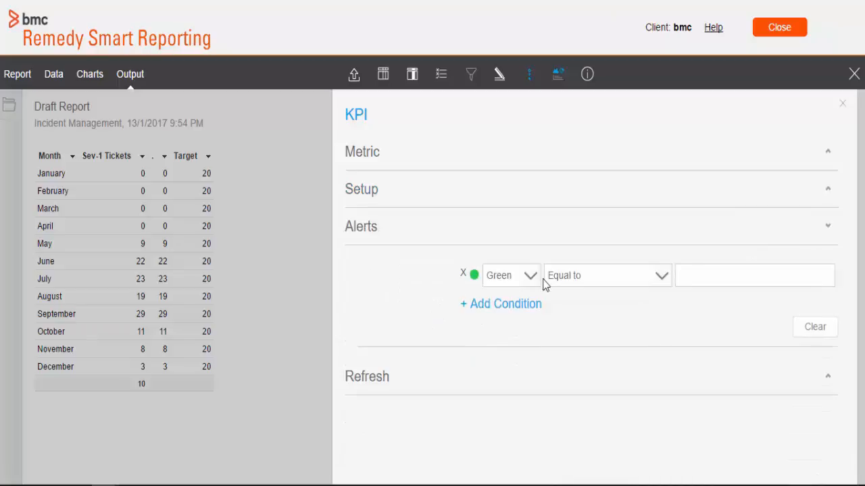
Define a green alert Between 0 and 10 and an orange alert Between starting at 10.
{"action": "left_click", "coordinate": [606, 275]}
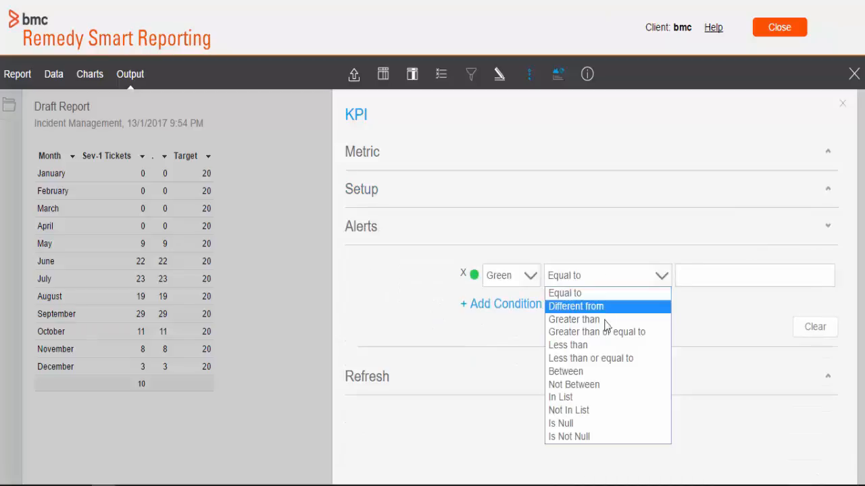
{"action": "left_click", "coordinate": [565, 370]}
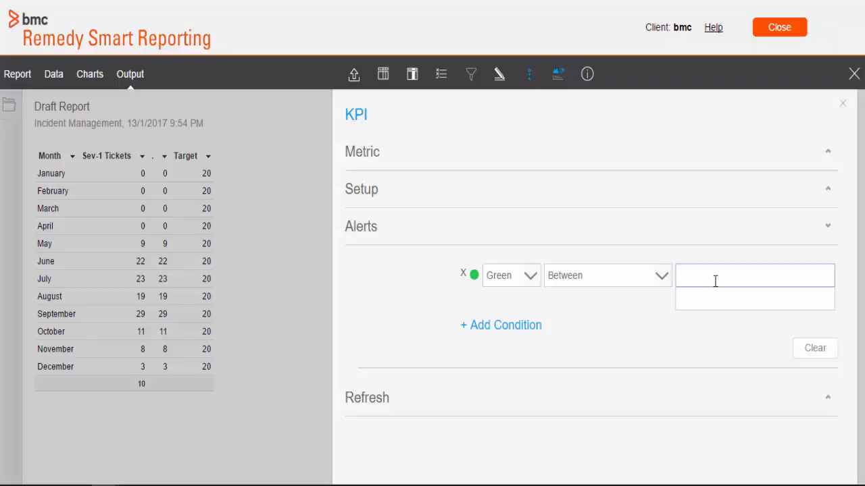
{"action": "type", "text": "0"}
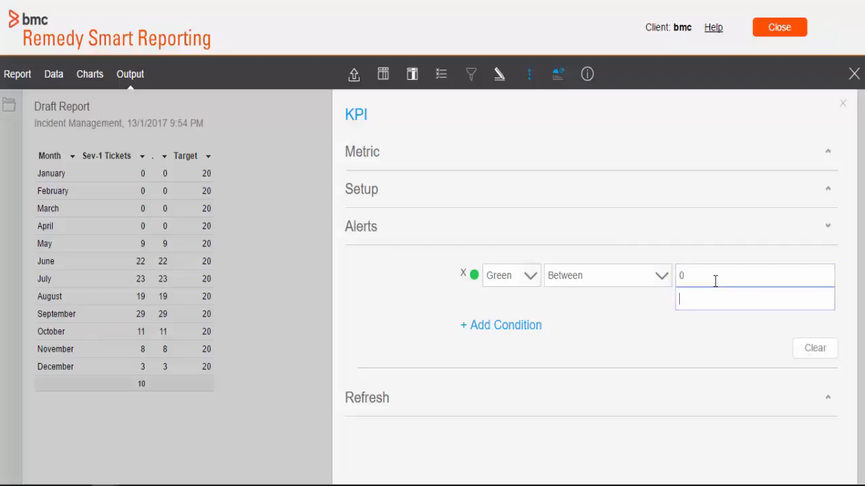
{"action": "type", "text": "10"}
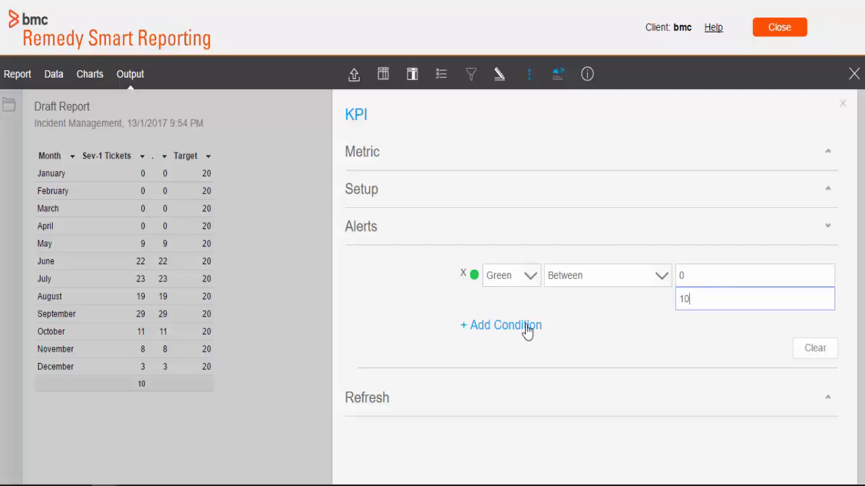
{"action": "left_click", "coordinate": [500, 324]}
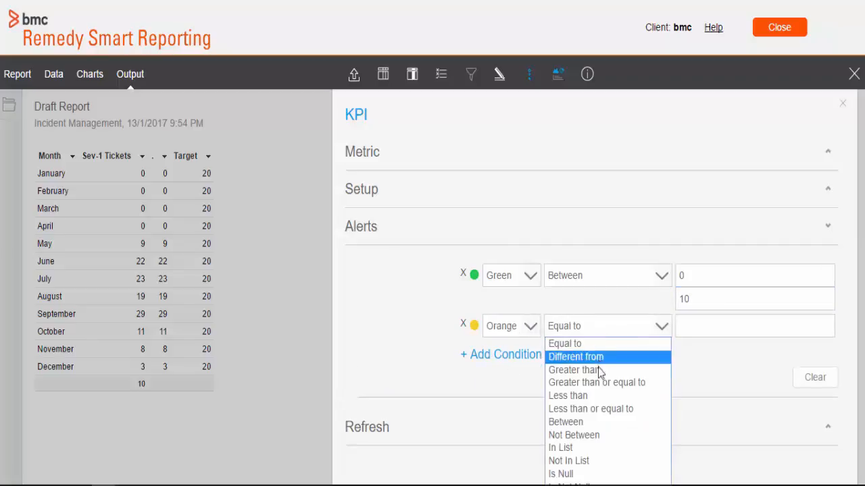
{"action": "left_click", "coordinate": [565, 421]}
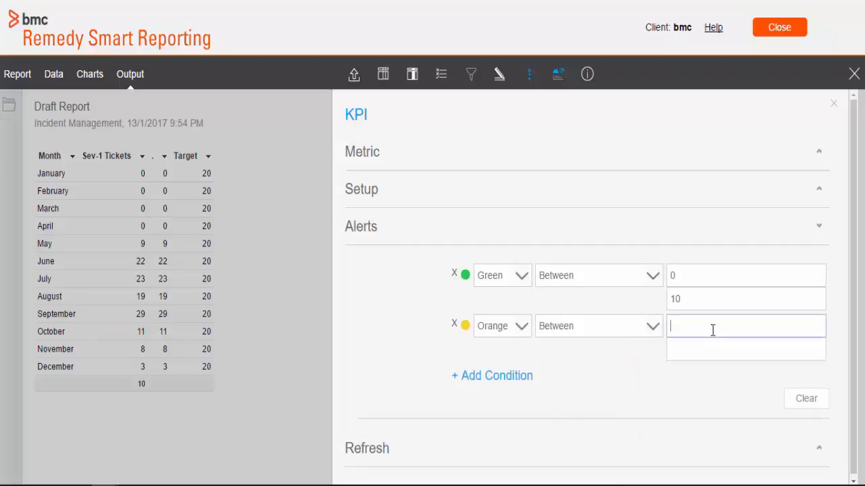
{"action": "type", "text": "10"}
{"action": "left_click", "coordinate": [746, 350]}
{"action": "type", "text": "20"}
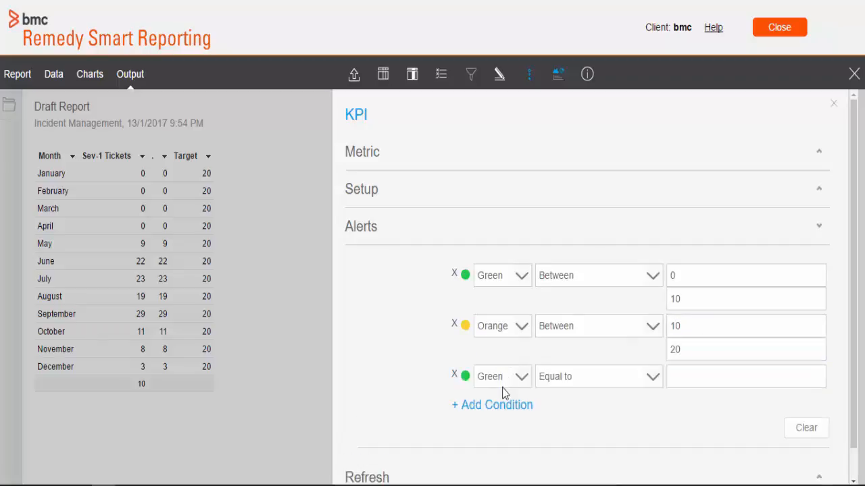
Add a red alert condition at greater than or equal to 20.
{"action": "left_click", "coordinate": [503, 376]}
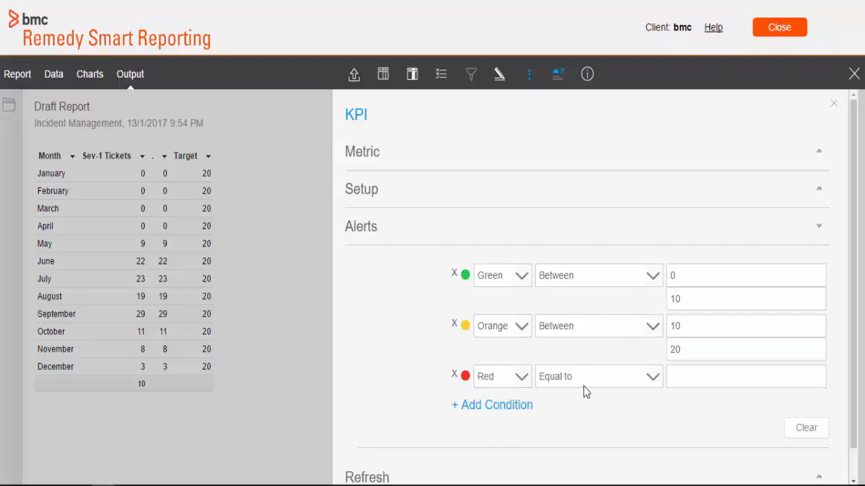
{"action": "left_click", "coordinate": [598, 275]}
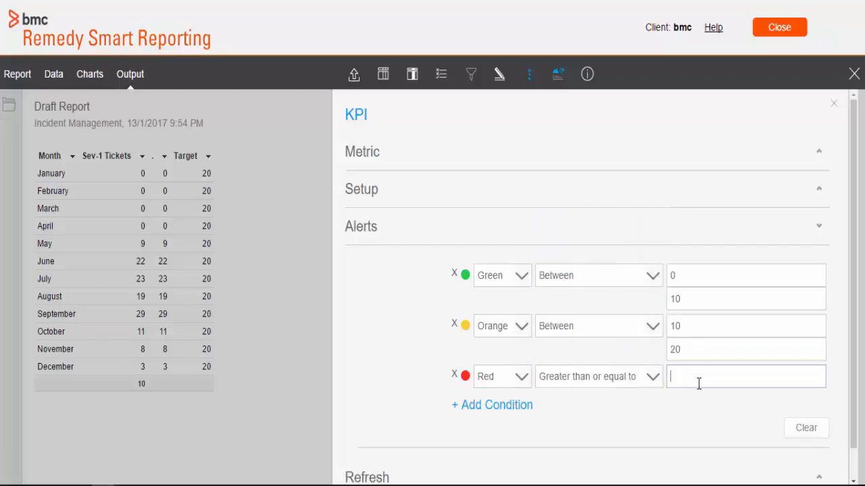
{"action": "type", "text": "20"}
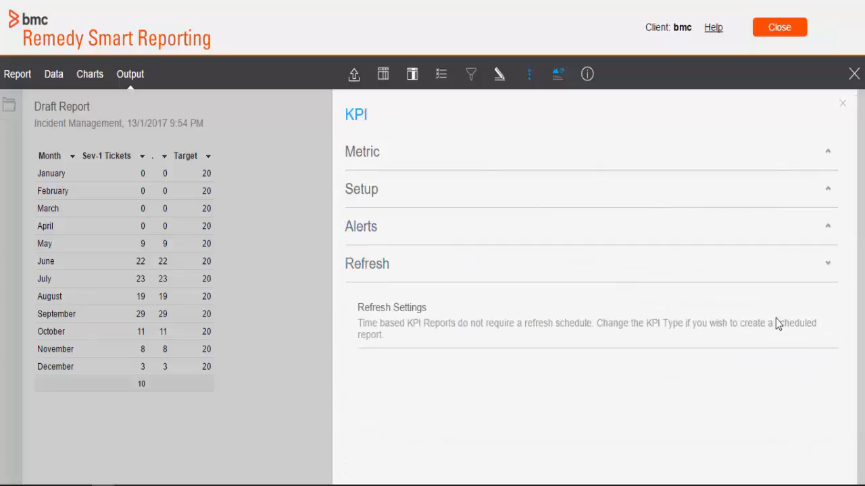
{"action": "mouse_move", "coordinate": [825, 332]}
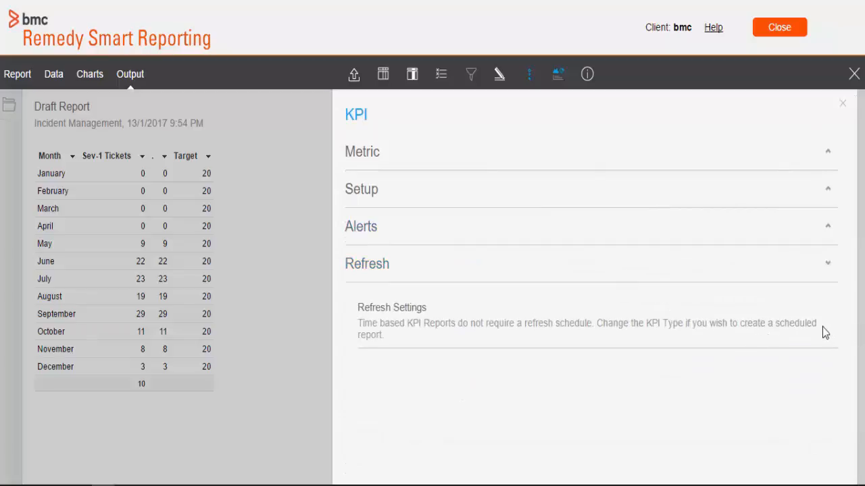
{"action": "mouse_move", "coordinate": [402, 340]}
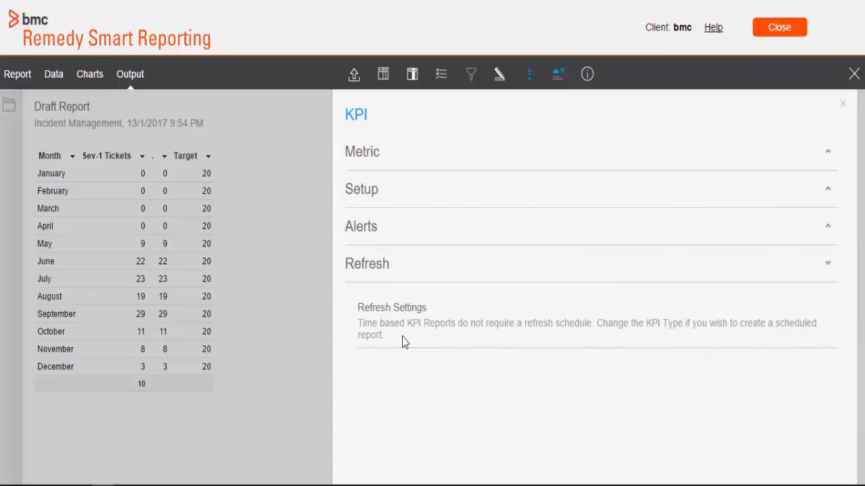
{"action": "left_click_drag", "start_coordinate": [357, 323], "coordinate": [384, 335]}
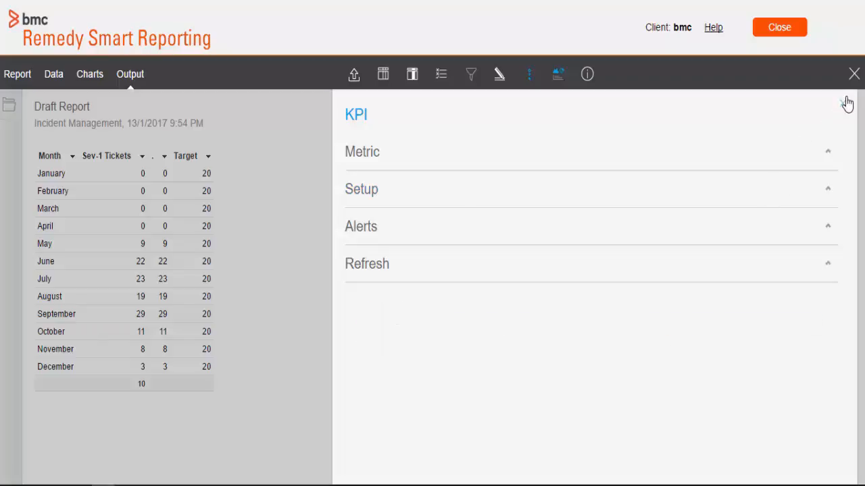
Leave KPI settings and make a line chart with Target added to the vertical axis.
{"action": "left_click", "coordinate": [847, 103]}
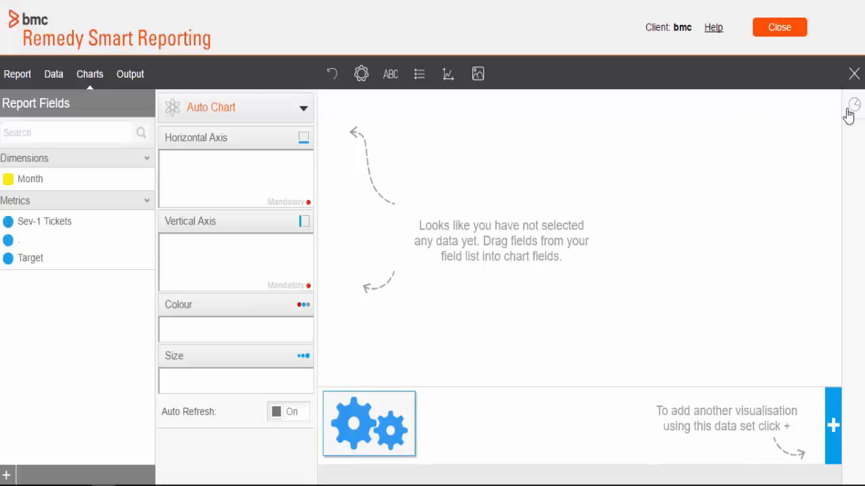
{"action": "left_click", "coordinate": [854, 105]}
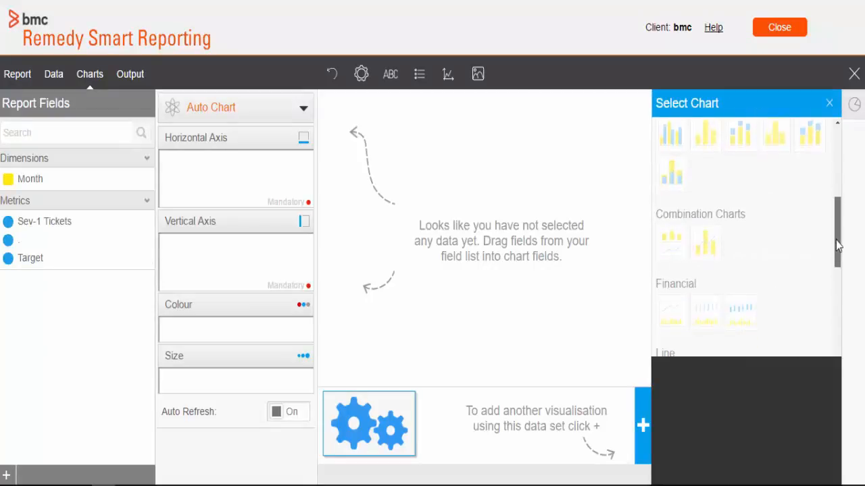
{"action": "left_click", "coordinate": [670, 313]}
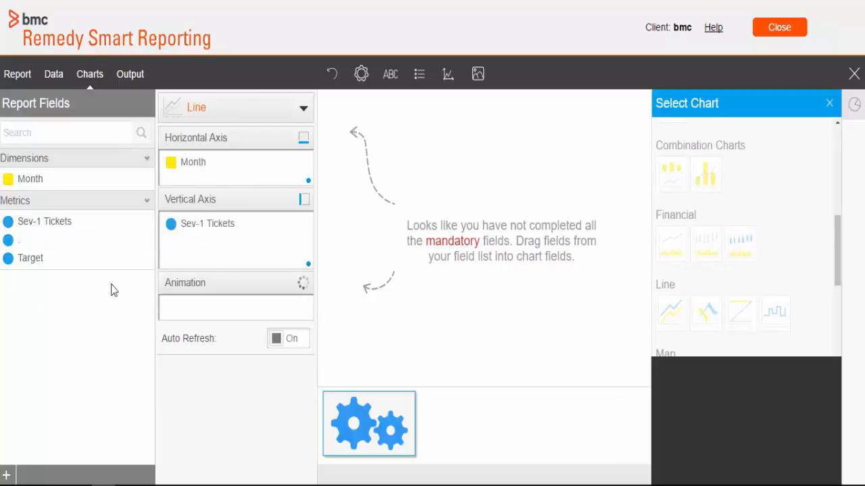
{"action": "left_click_drag", "start_coordinate": [29, 256], "coordinate": [208, 262]}
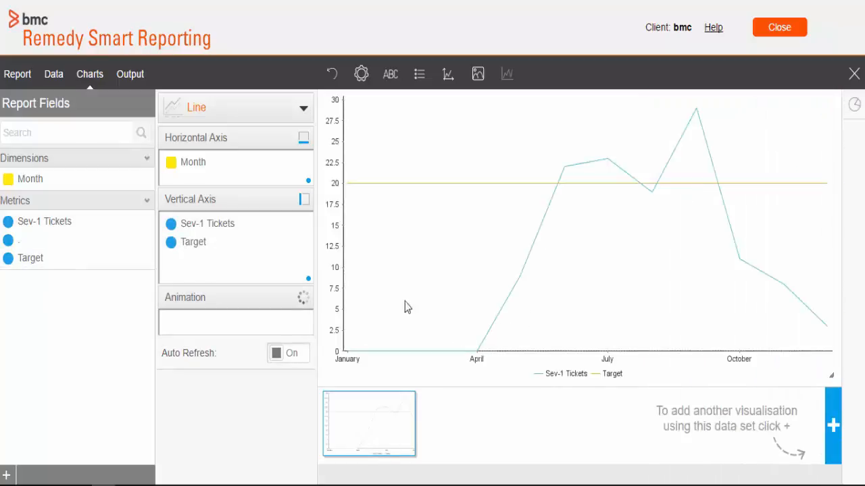
Enable curved lines, show shapes on Sev-1 Tickets points, and enter manual scale value 5.
{"action": "left_click", "coordinate": [361, 72]}
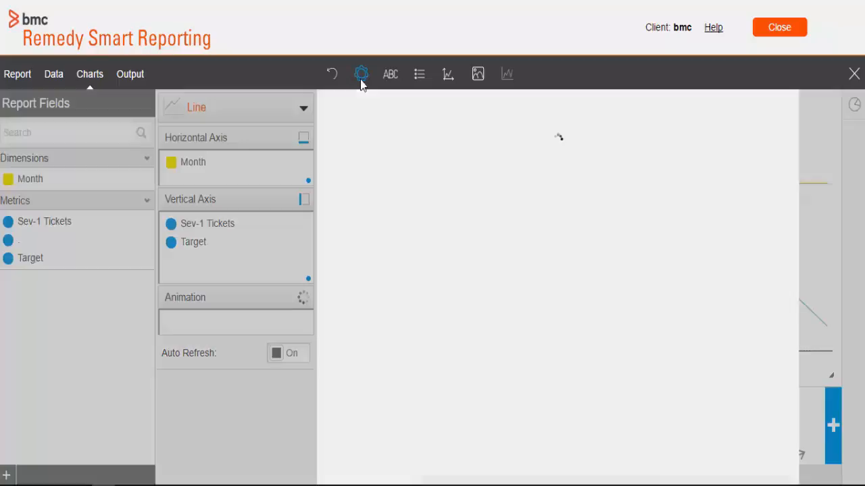
{"action": "left_click", "coordinate": [361, 74]}
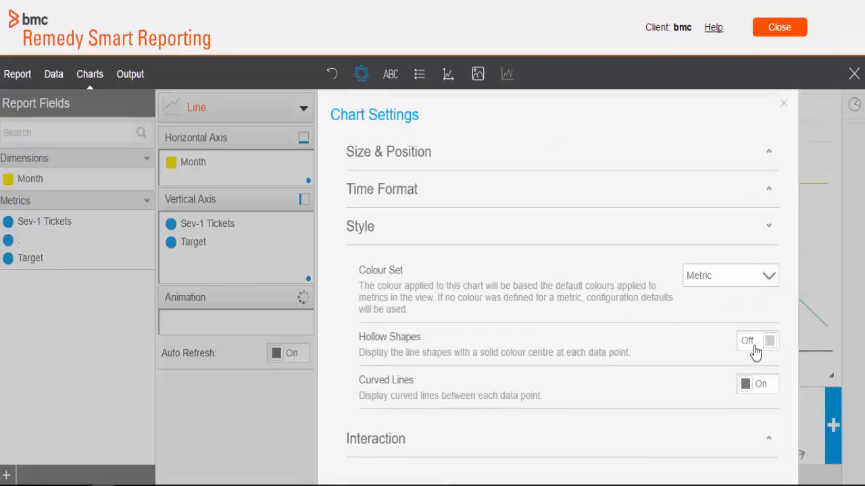
{"action": "left_click", "coordinate": [784, 103]}
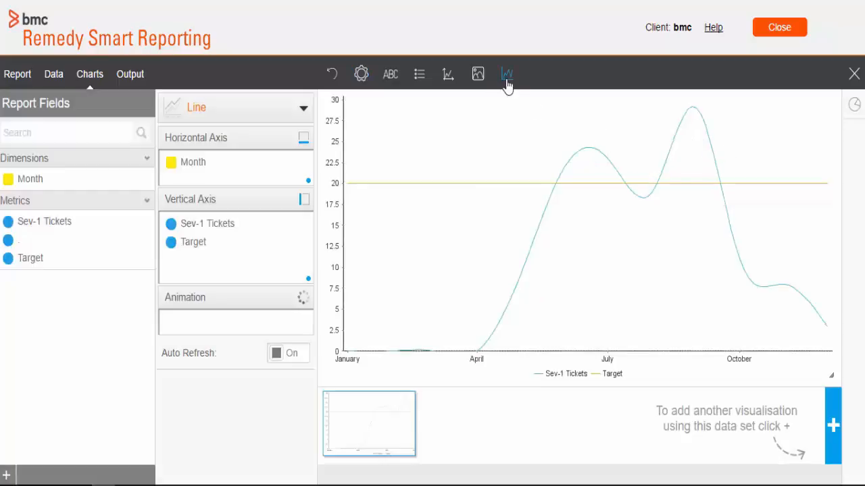
{"action": "left_click", "coordinate": [507, 73]}
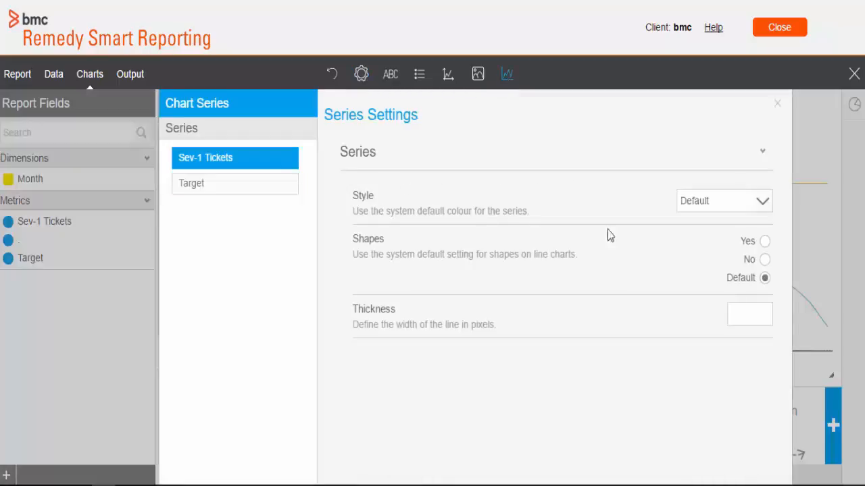
{"action": "left_click", "coordinate": [764, 240]}
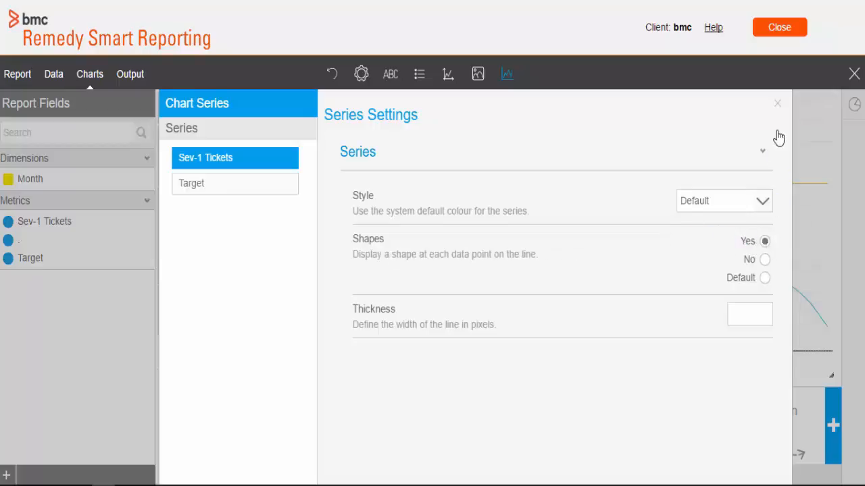
{"action": "left_click", "coordinate": [777, 103]}
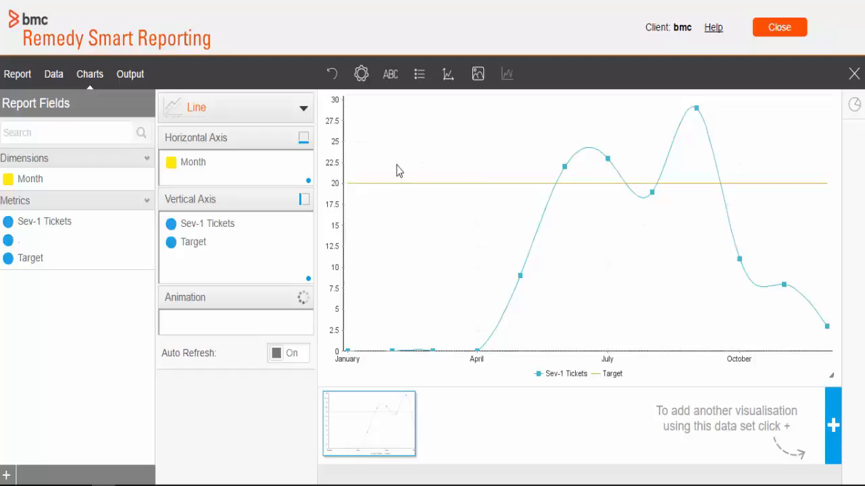
{"action": "mouse_move", "coordinate": [448, 141]}
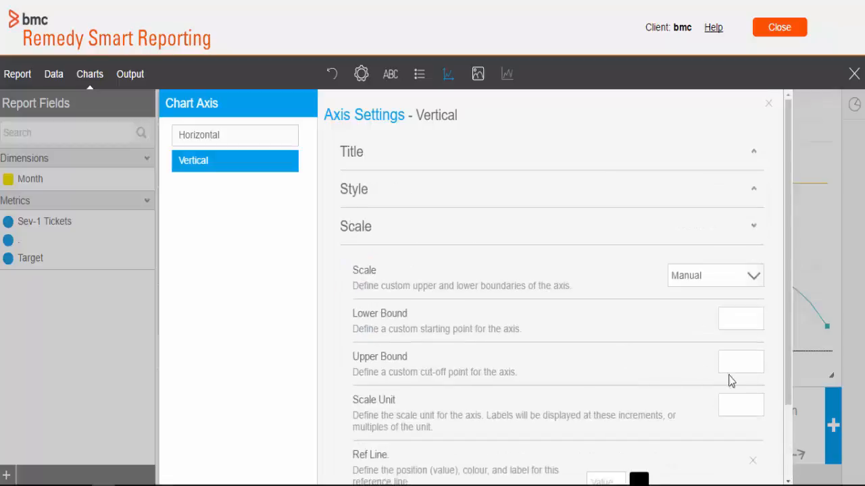
{"action": "type", "text": "5"}
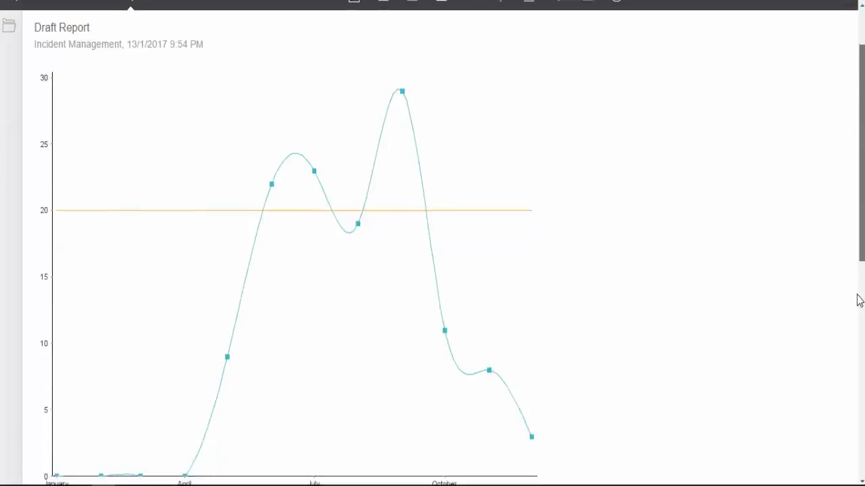
{"action": "scroll", "scroll_direction": "down", "scroll_amount": 3}
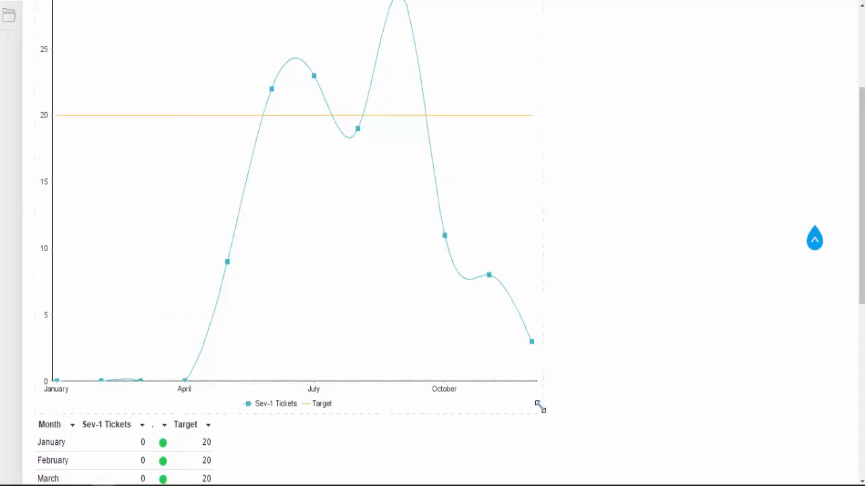
{"action": "scroll", "scroll_direction": "down", "scroll_amount": 3}
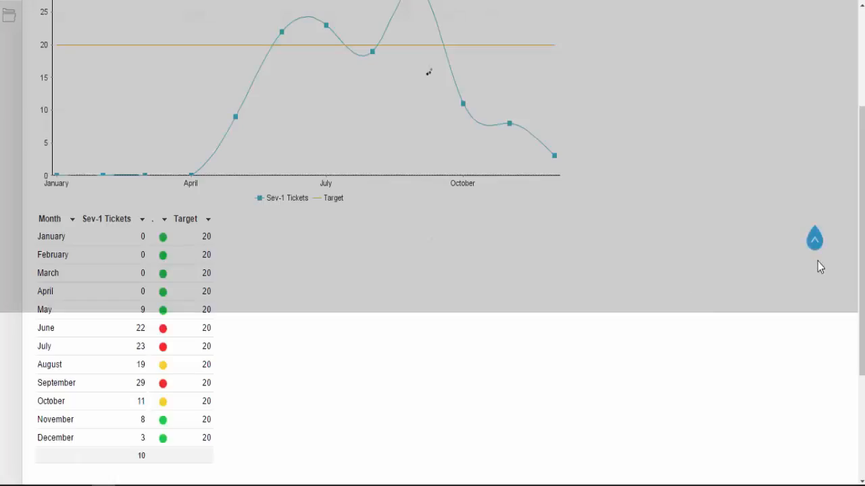
{"action": "scroll", "scroll_direction": "up", "scroll_amount": 3}
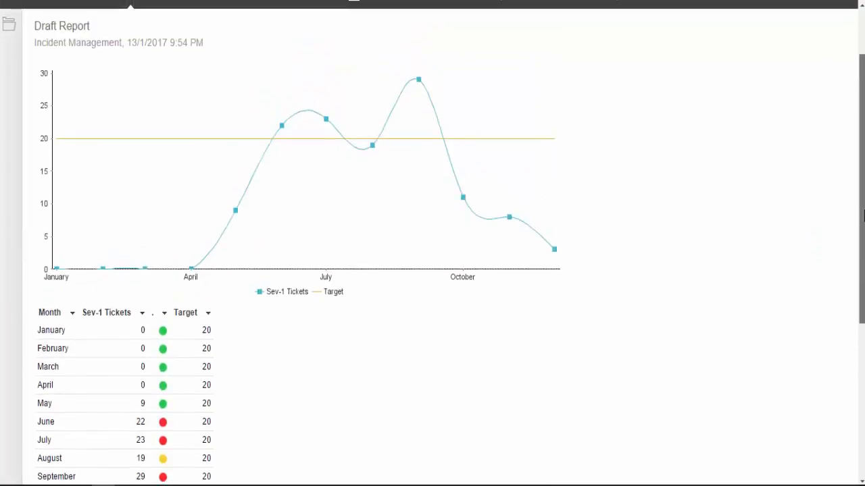
{"action": "scroll", "scroll_direction": "down", "scroll_amount": 3}
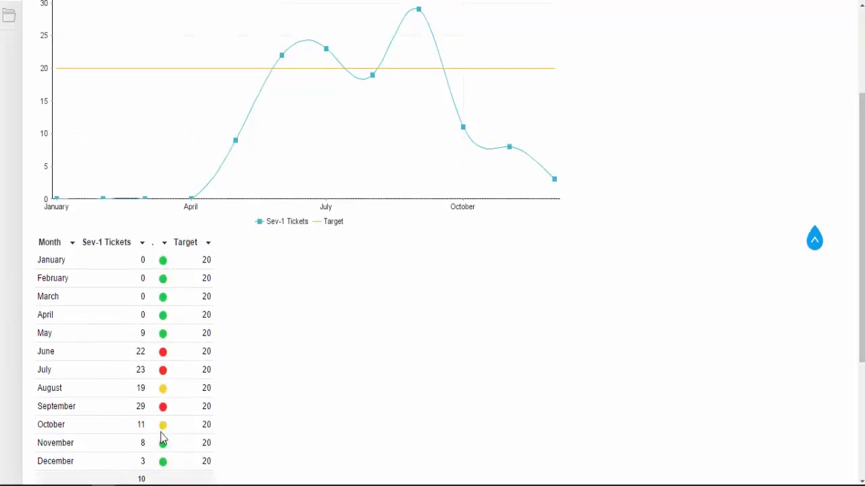
{"action": "mouse_move", "coordinate": [822, 293]}
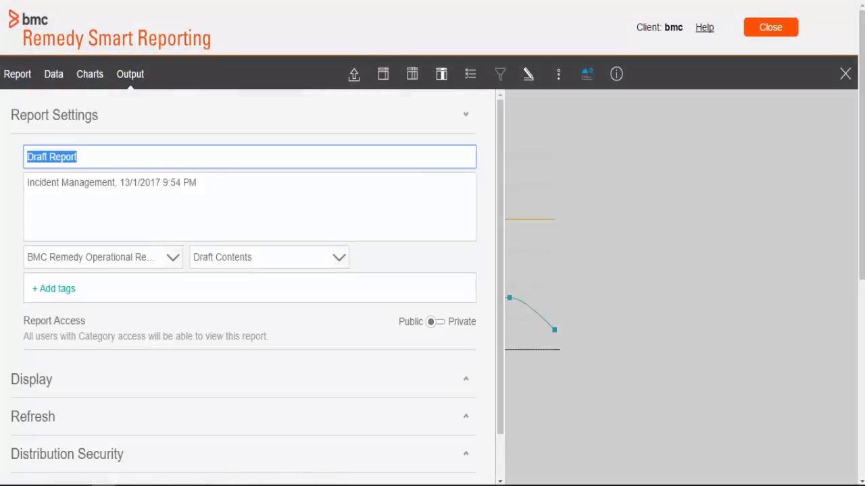
Retitle the report 'KPI Scorecard - Sev-1 Tickets' and save it.
{"action": "type", "text": "KPI Scorecard - Sev-1 Tickets"}
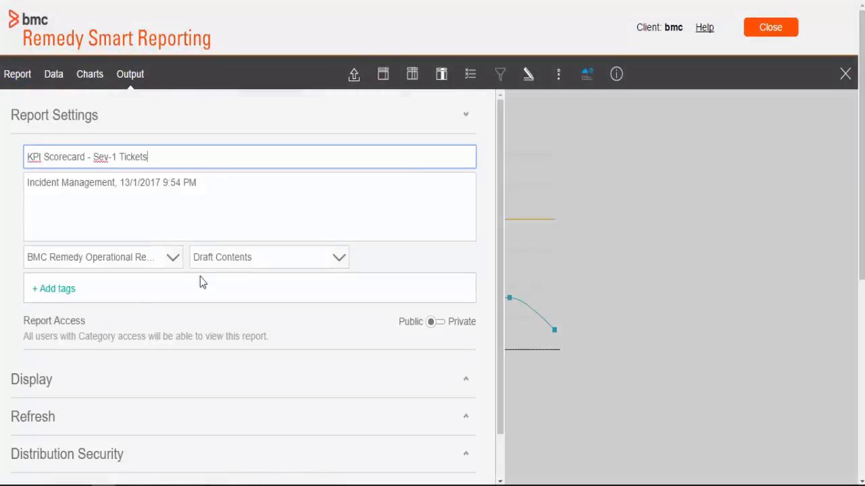
{"action": "left_click", "coordinate": [267, 256]}
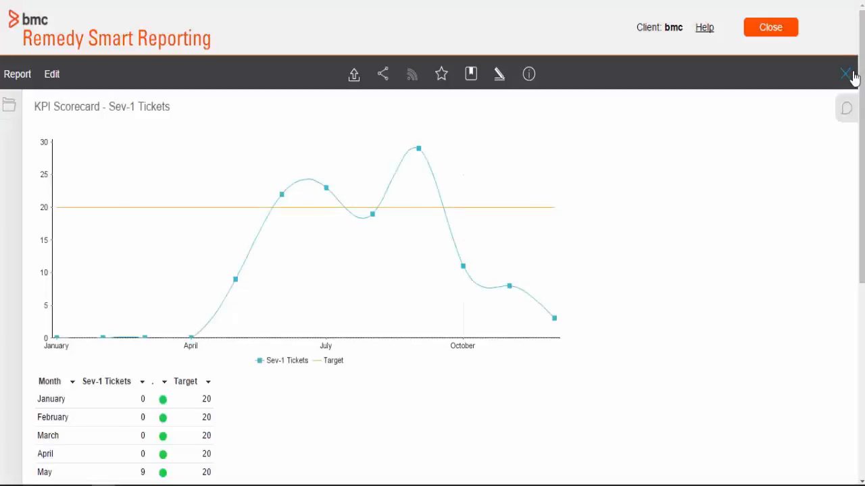
Create a new KPI tab, search 'Sev' to add the report, and bring up its save settings.
{"action": "left_click", "coordinate": [846, 73]}
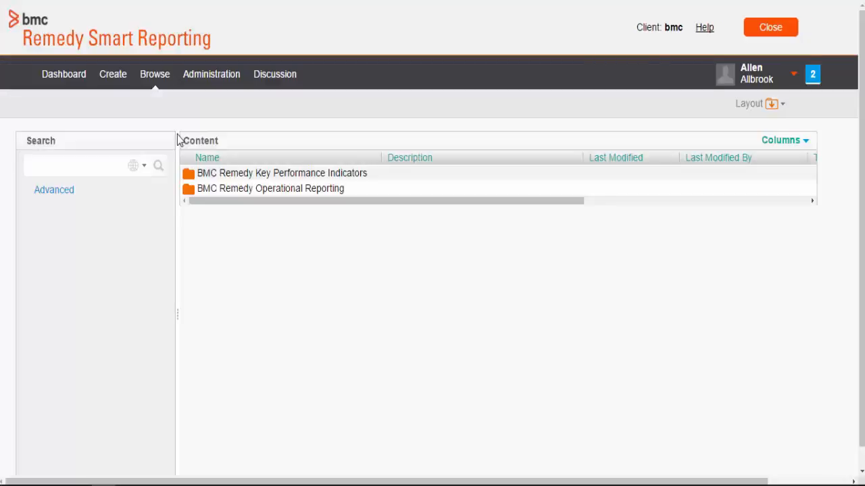
{"action": "left_click", "coordinate": [114, 74]}
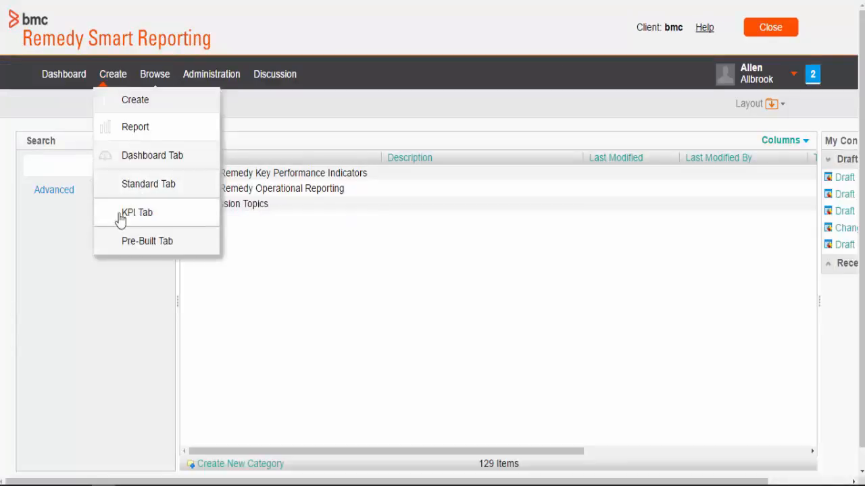
{"action": "left_click", "coordinate": [63, 73]}
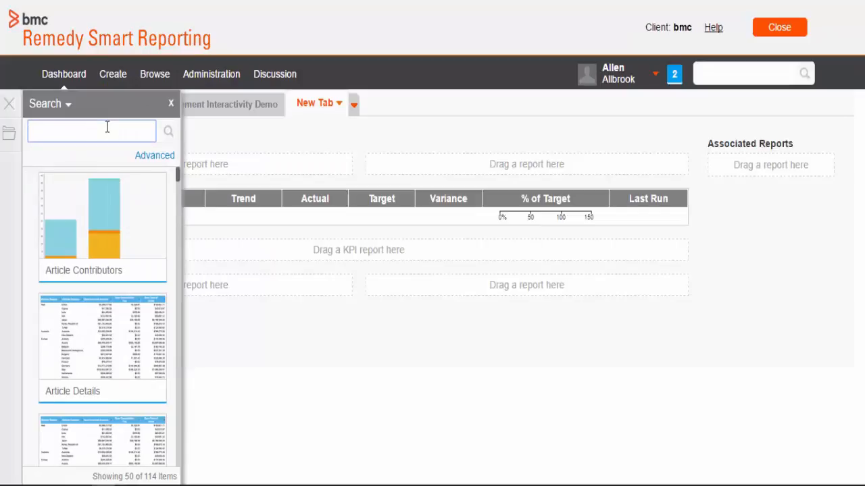
{"action": "type", "text": "Sev"}
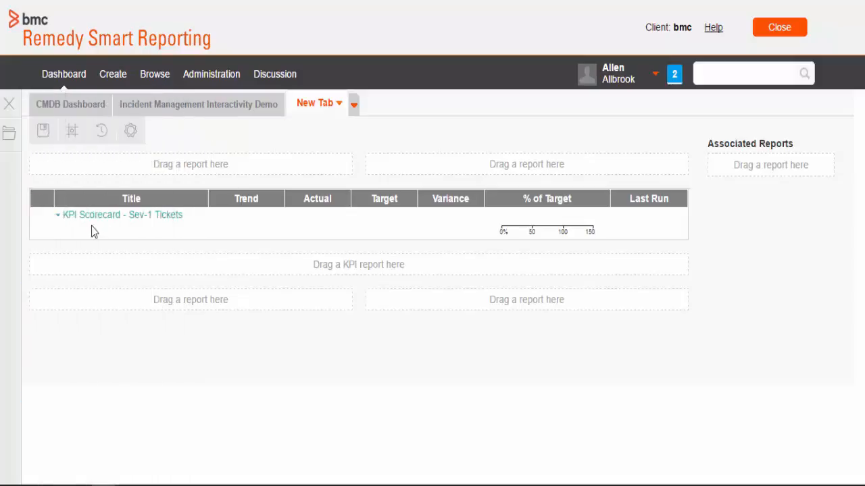
{"action": "left_click", "coordinate": [42, 129]}
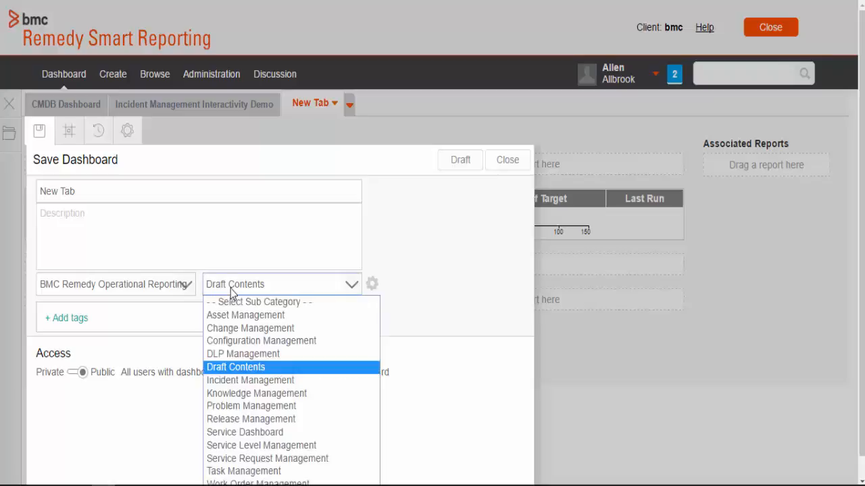
File the dashboard under Incident Management, name it IM Scorecard, and activate it.
{"action": "left_click", "coordinate": [250, 380]}
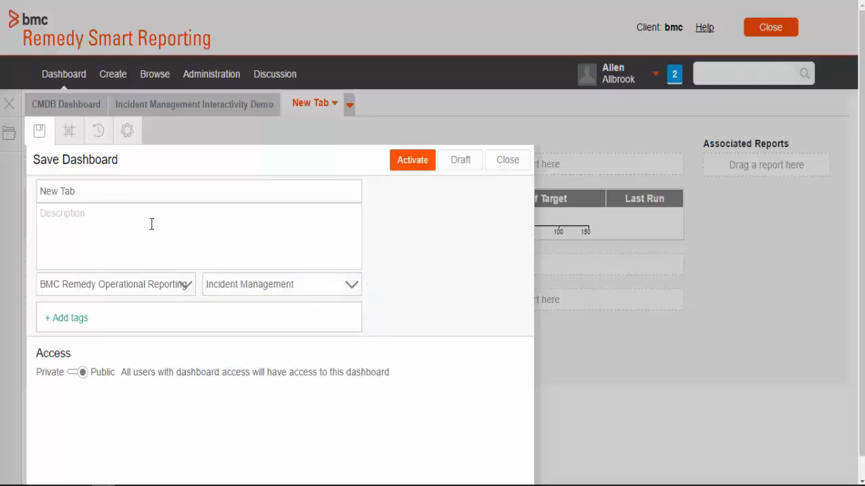
{"action": "type", "text": "IM Scorecard"}
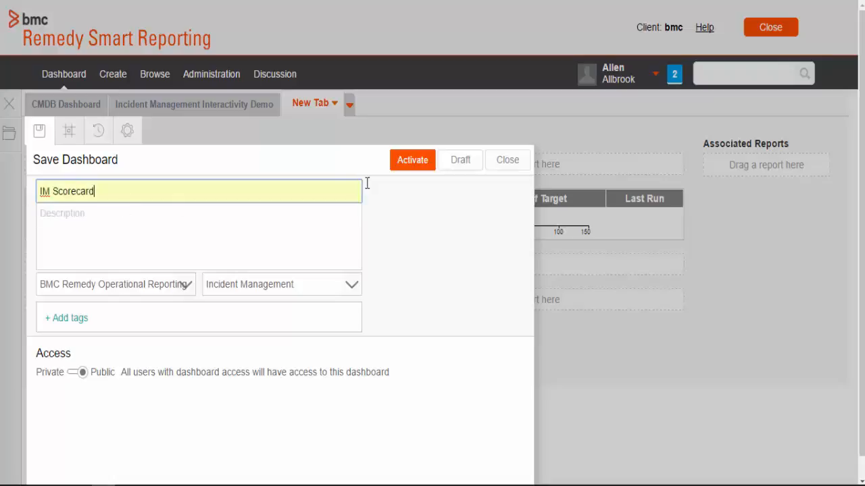
{"action": "left_click", "coordinate": [412, 160]}
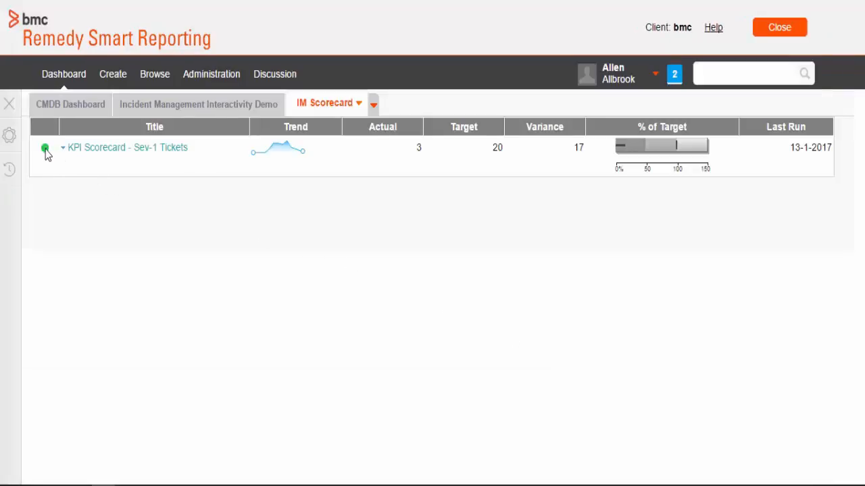
{"action": "mouse_move", "coordinate": [98, 160]}
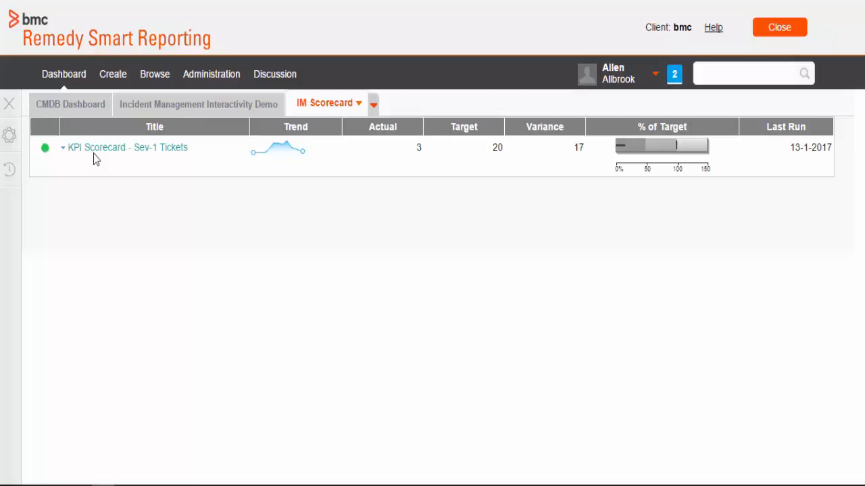
{"action": "mouse_move", "coordinate": [114, 155]}
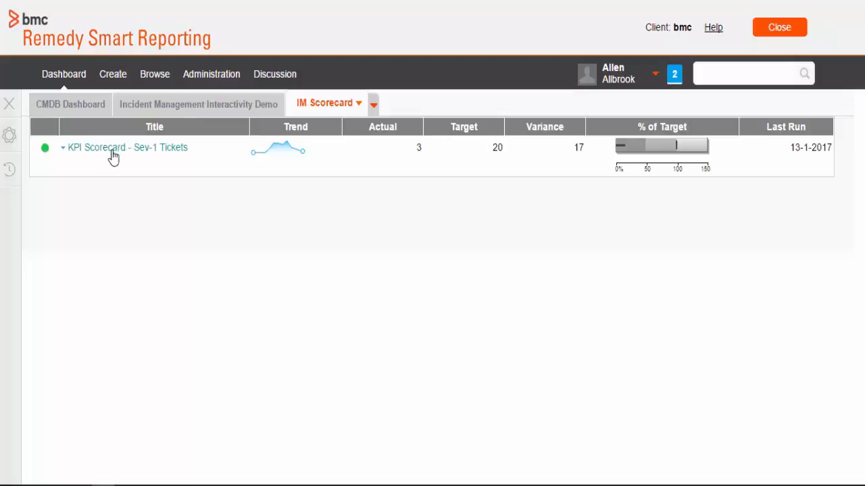
{"action": "mouse_move", "coordinate": [47, 155]}
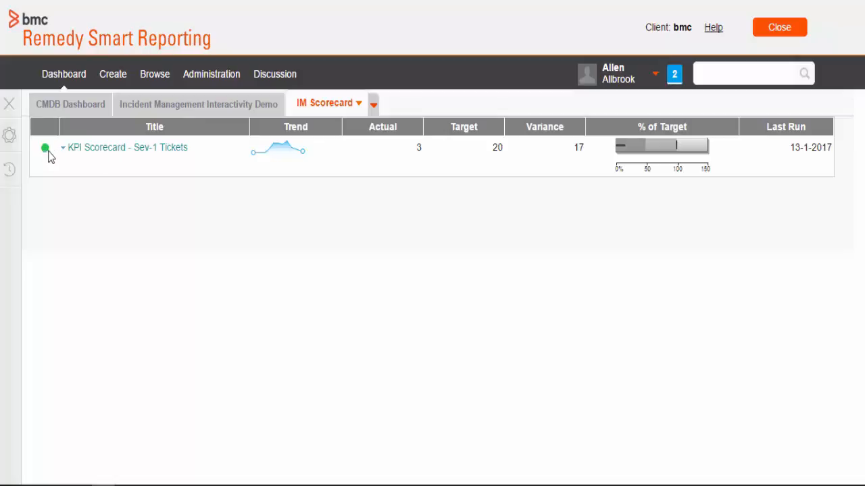
{"action": "mouse_move", "coordinate": [398, 165]}
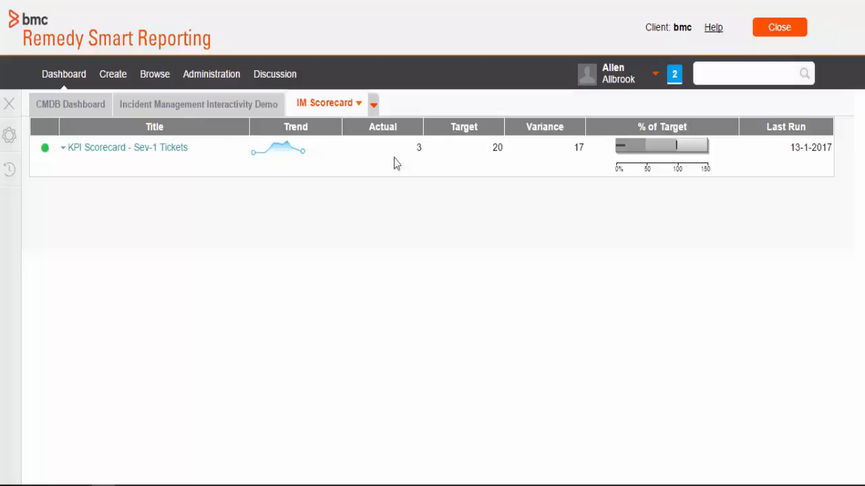
{"action": "double_click", "coordinate": [419, 147]}
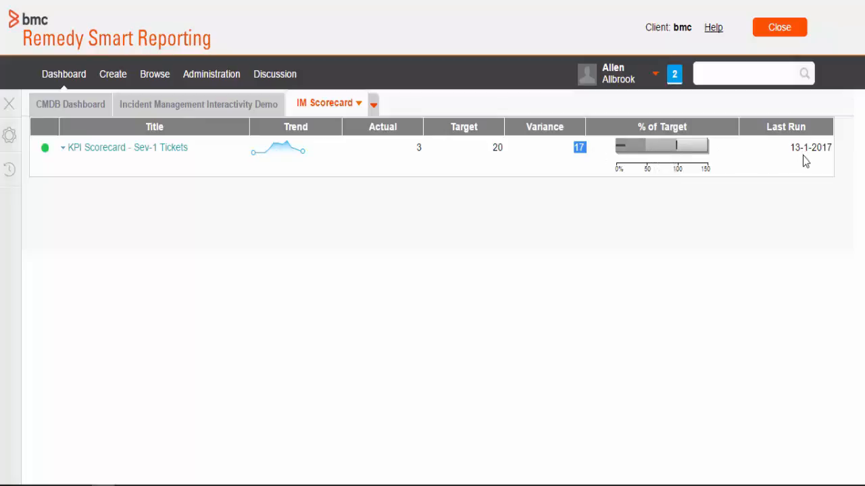
{"action": "mouse_move", "coordinate": [833, 161]}
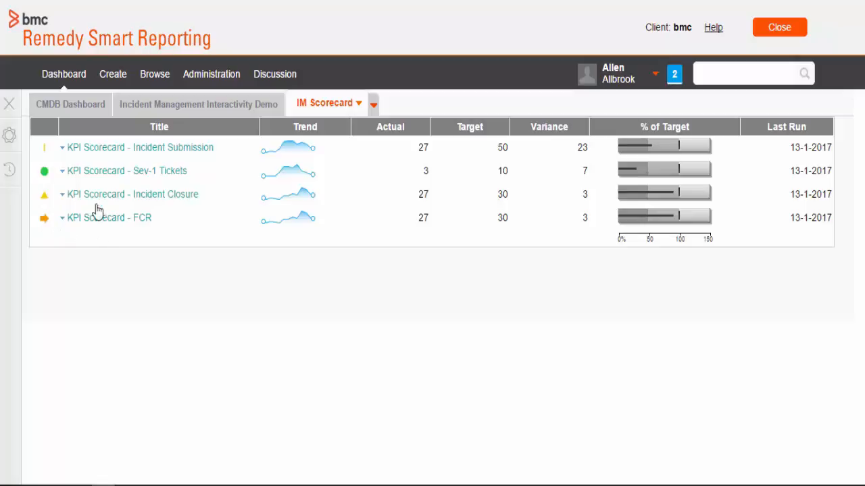
{"action": "mouse_move", "coordinate": [103, 204]}
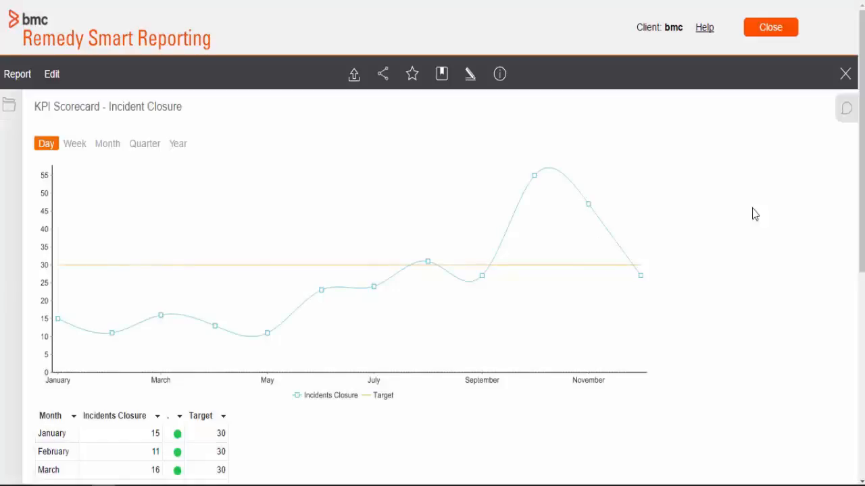
Regroup the Incident Closure chart by week, then back to daily grouping.
{"action": "scroll", "scroll_direction": "down", "scroll_amount": 3}
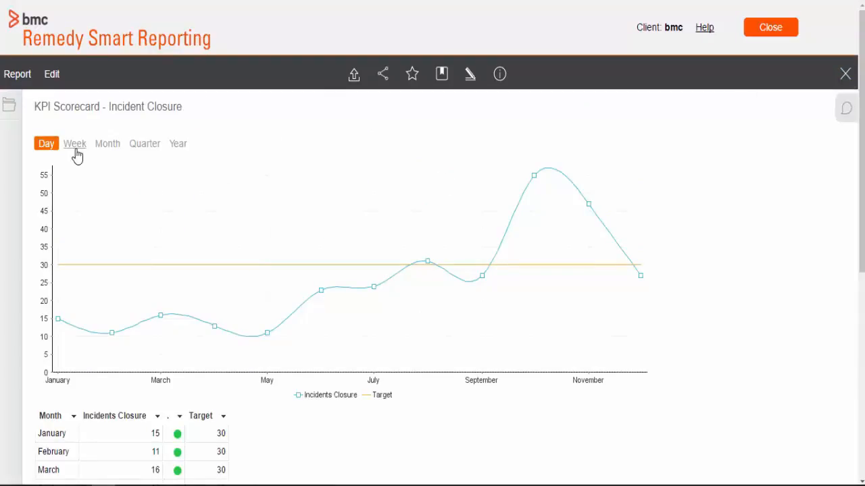
{"action": "left_click", "coordinate": [75, 143]}
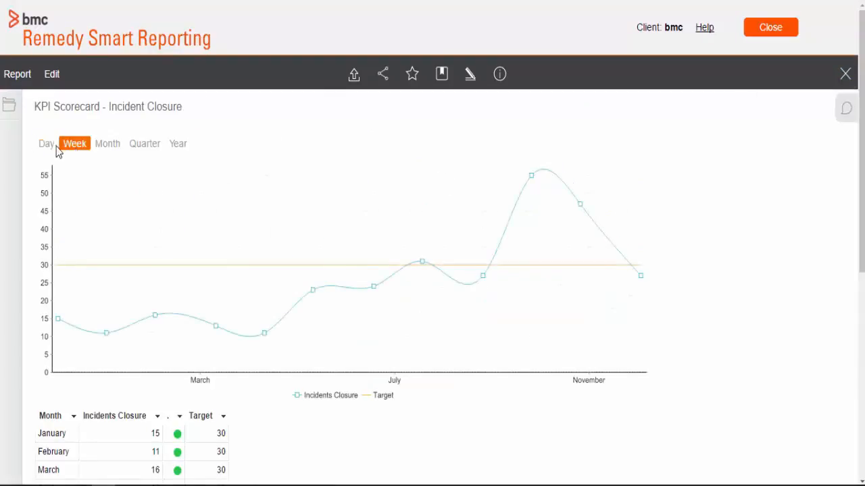
{"action": "left_click", "coordinate": [46, 144]}
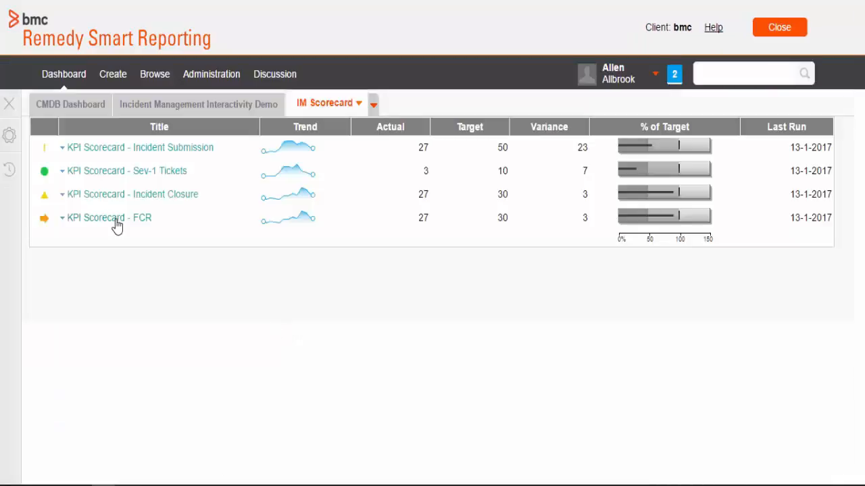
{"action": "left_click", "coordinate": [106, 216]}
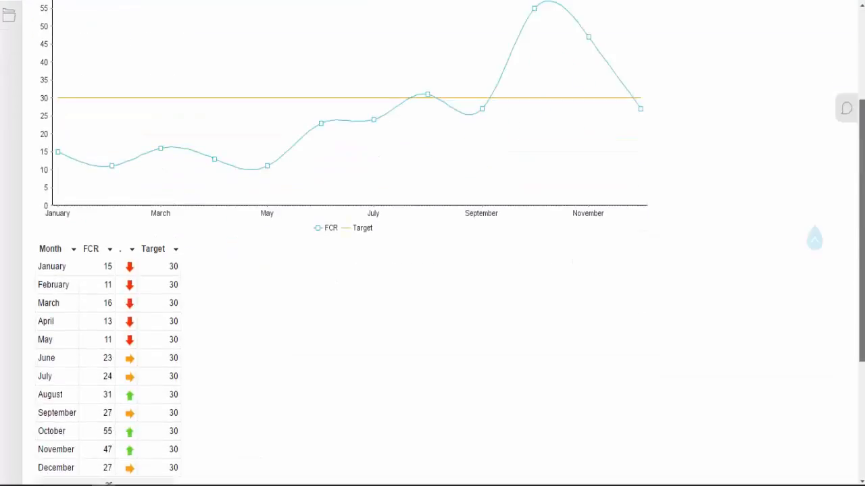
{"action": "scroll", "scroll_direction": "up", "scroll_amount": 3}
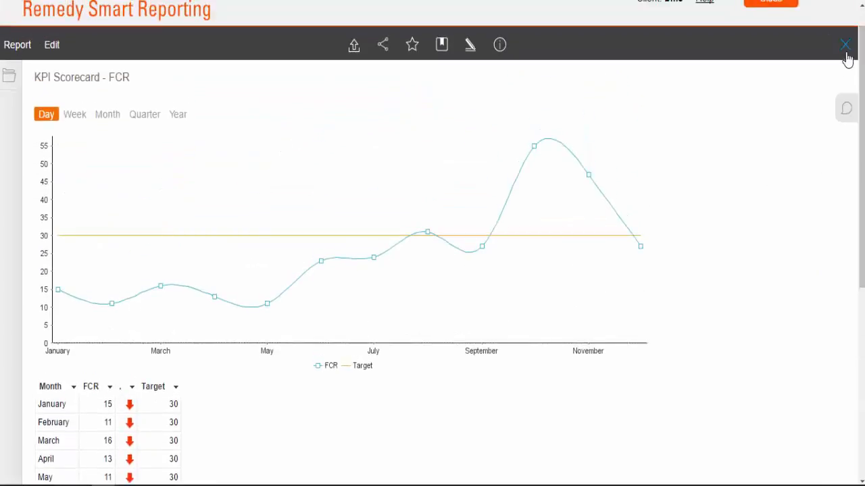
{"action": "left_click", "coordinate": [846, 44]}
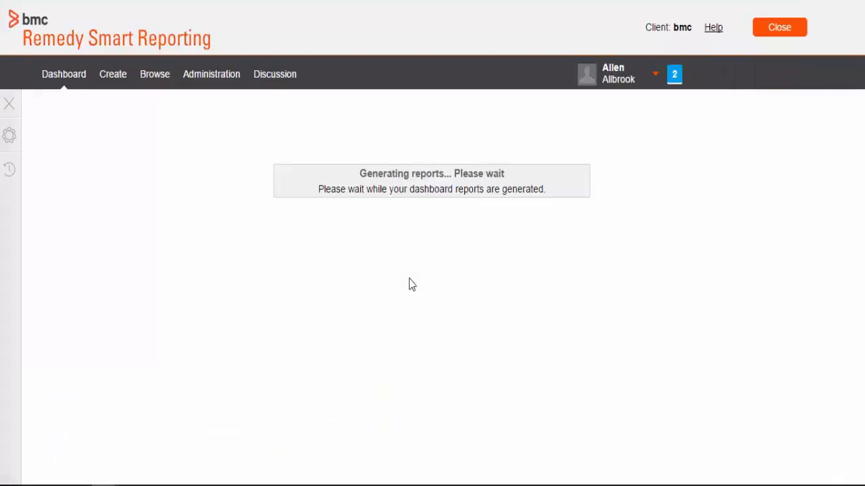